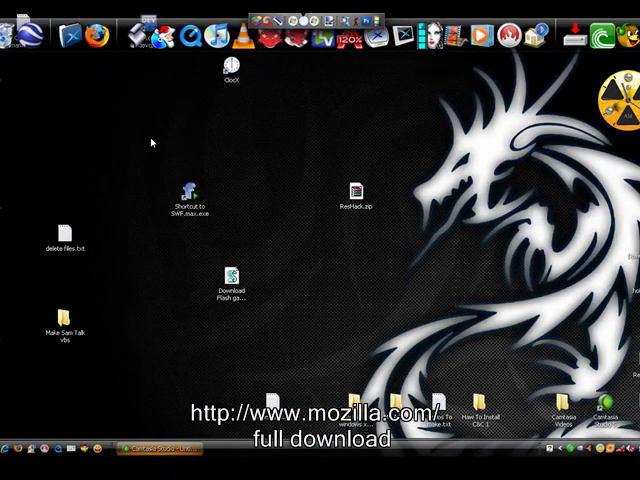
{"action": "mouse_move", "coordinate": [187, 162]}
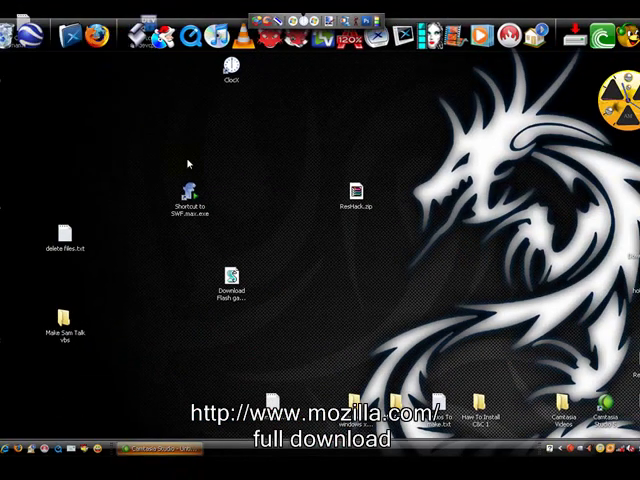
{"action": "mouse_move", "coordinate": [146, 166]}
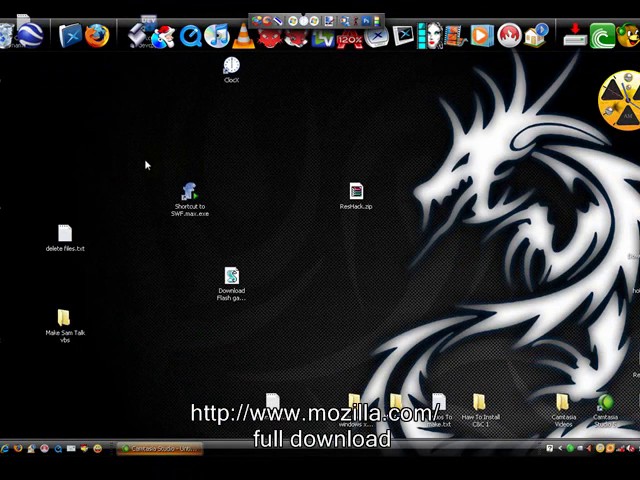
{"action": "mouse_move", "coordinate": [113, 376]}
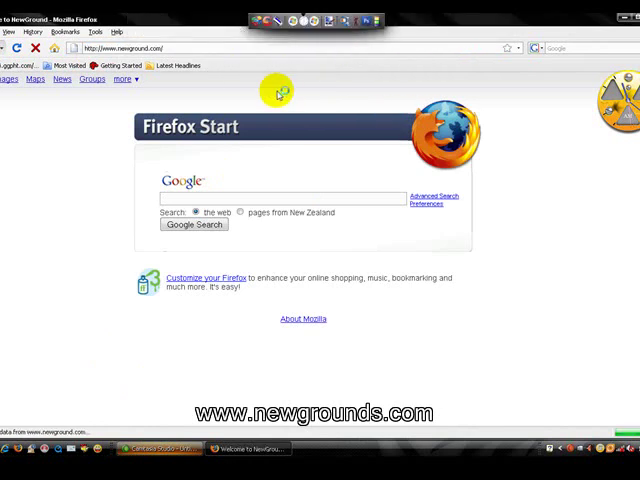
{"action": "mouse_move", "coordinate": [216, 80]}
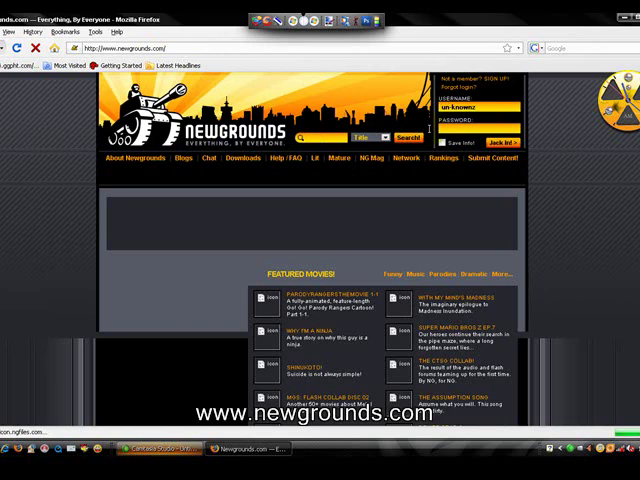
Scroll the Newgrounds homepage past Featured Movies down to the featured games list
{"action": "scroll", "scroll_direction": "down", "scroll_amount": 3}
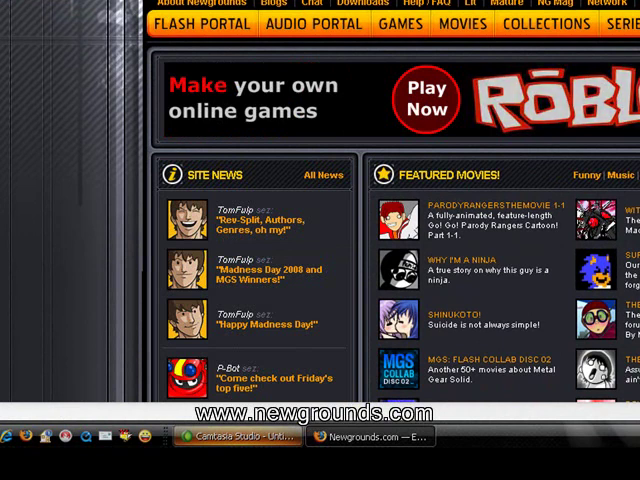
{"action": "scroll", "scroll_direction": "down", "scroll_amount": 3}
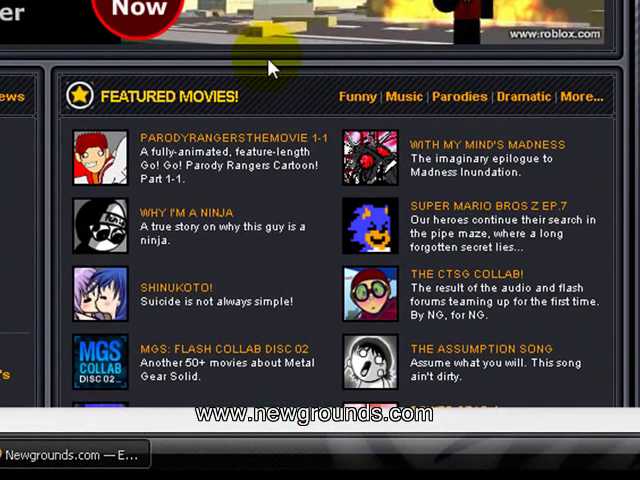
{"action": "mouse_move", "coordinate": [232, 212]}
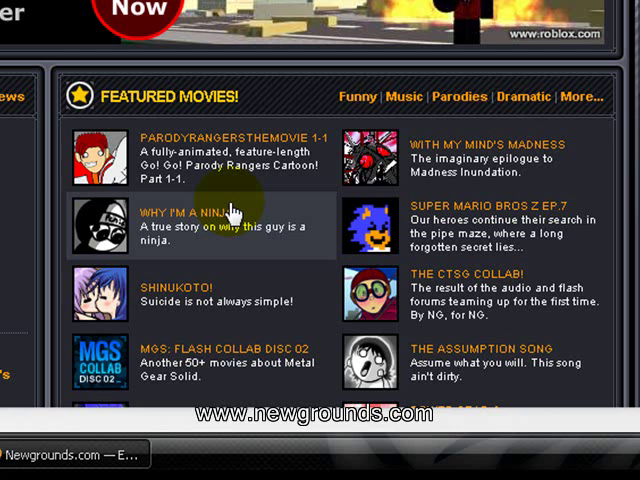
{"action": "scroll", "scroll_direction": "down", "scroll_amount": 3}
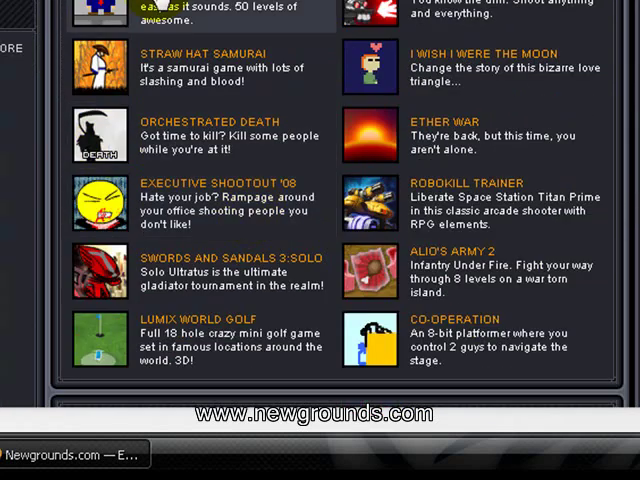
{"action": "mouse_move", "coordinate": [215, 135]}
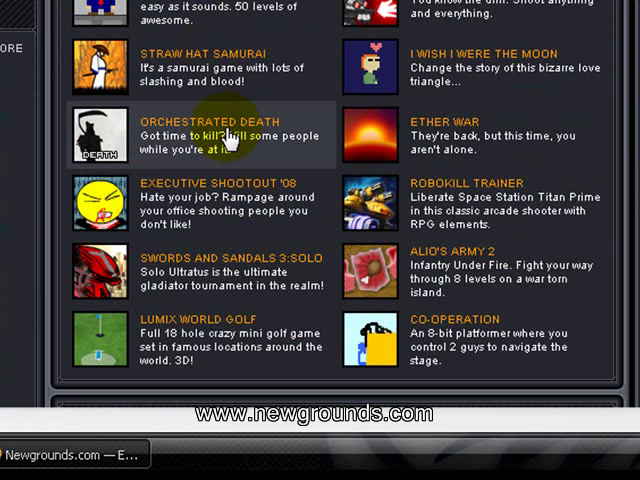
Open the Orchestrated Death game page, start the game, and open the File menu
{"action": "left_click", "coordinate": [210, 121]}
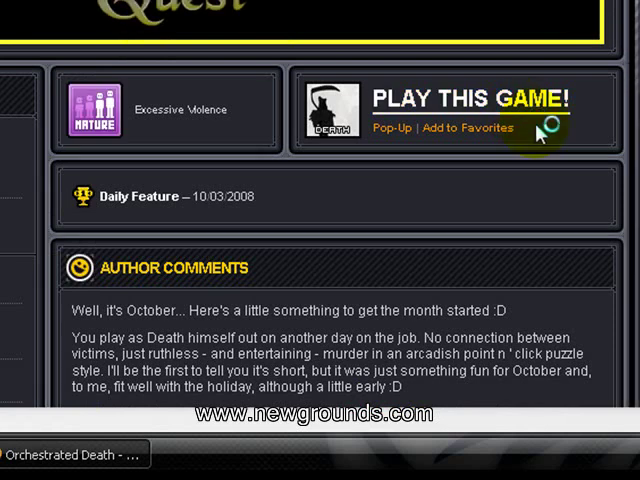
{"action": "scroll", "scroll_direction": "up", "scroll_amount": 3}
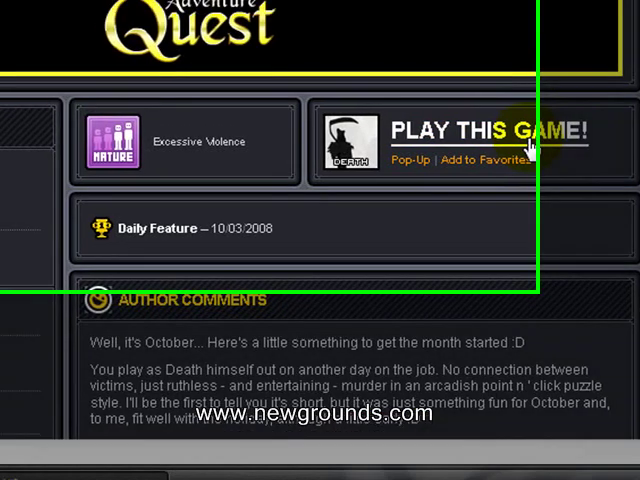
{"action": "left_click", "coordinate": [492, 130]}
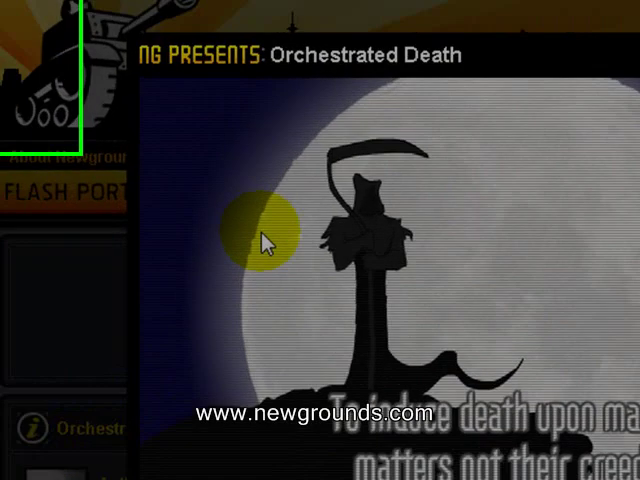
{"action": "left_click", "coordinate": [32, 22]}
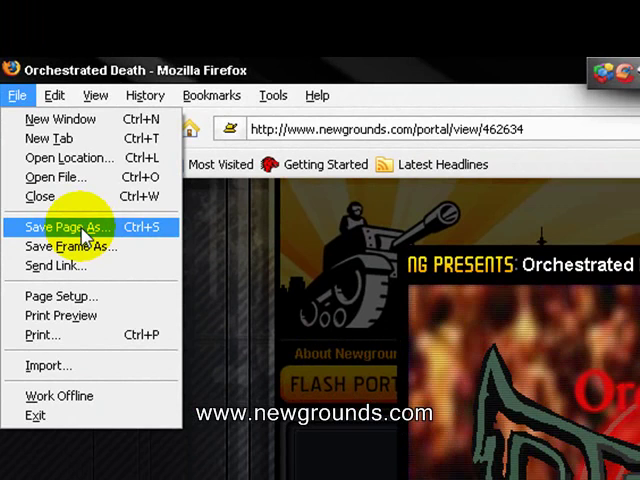
Save the game page to the Desktop as a complete web page, 462634.htm
{"action": "left_click", "coordinate": [67, 227]}
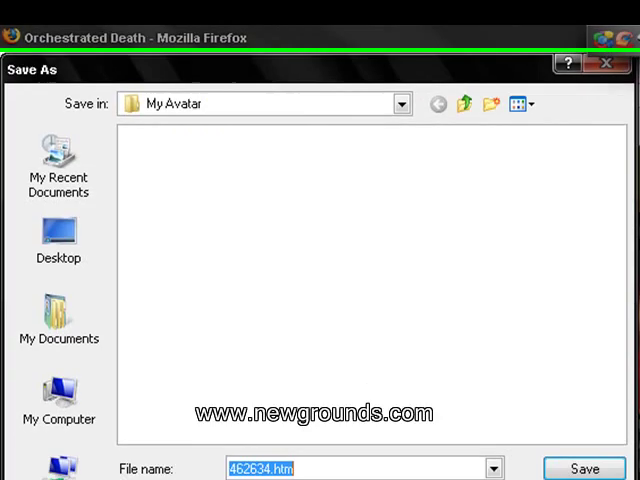
{"action": "left_click", "coordinate": [58, 190]}
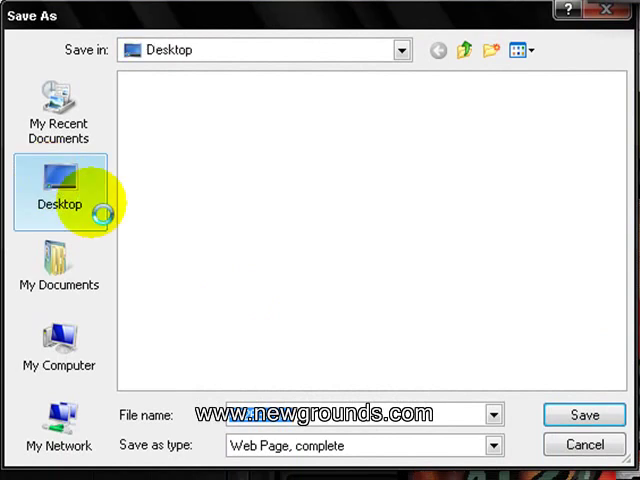
{"action": "left_click", "coordinate": [58, 190]}
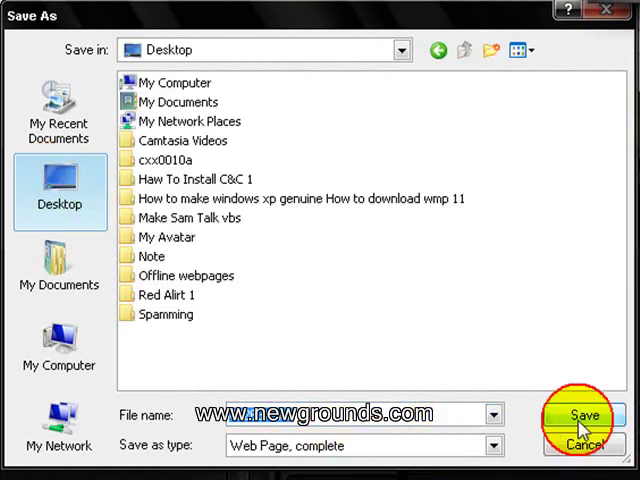
{"action": "left_click", "coordinate": [585, 415]}
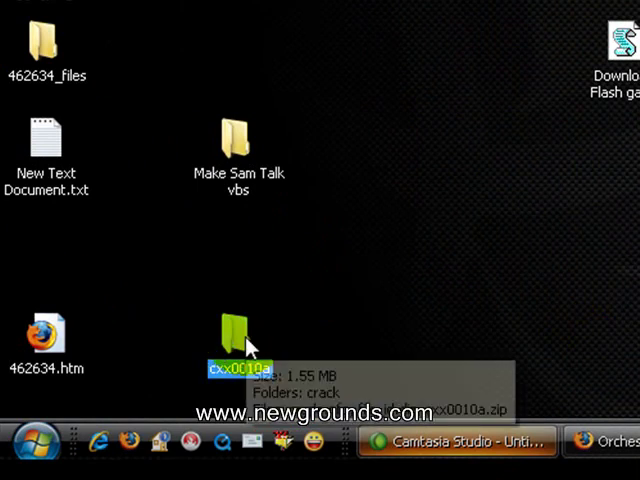
Open the saved 462634_files folder on the desktop
{"action": "double_click", "coordinate": [232, 340]}
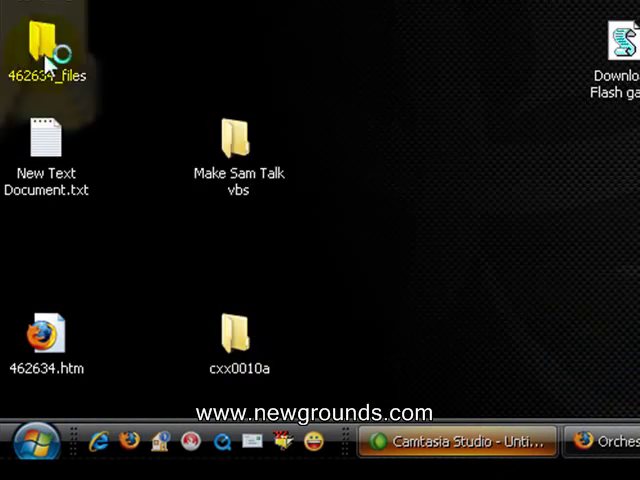
{"action": "double_click", "coordinate": [45, 40]}
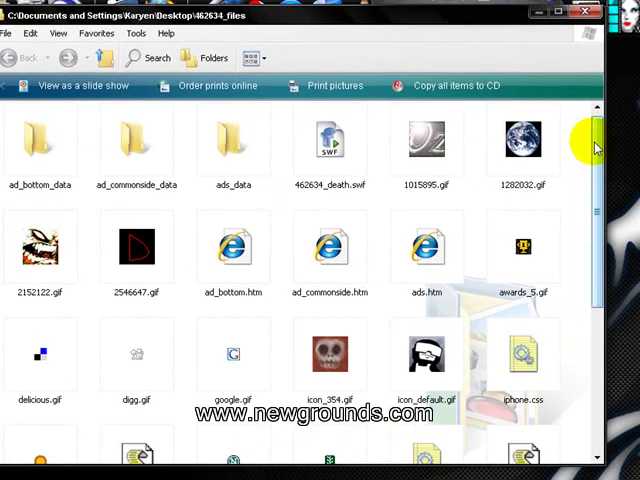
{"action": "mouse_move", "coordinate": [557, 158]}
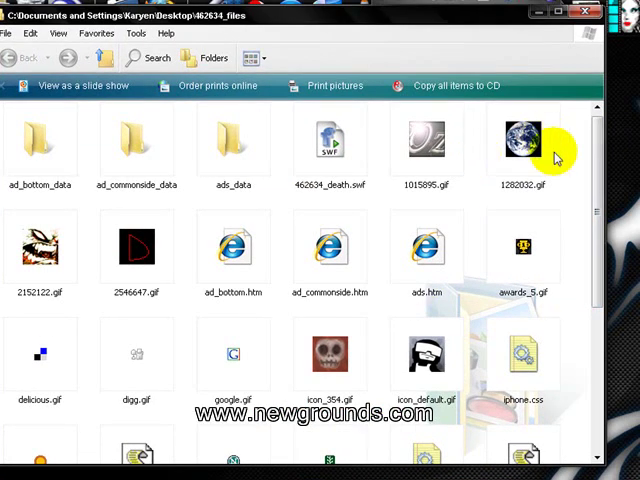
Scroll through 462634_files and select the 462634_death.swf game file
{"action": "scroll", "scroll_direction": "down", "scroll_amount": 3}
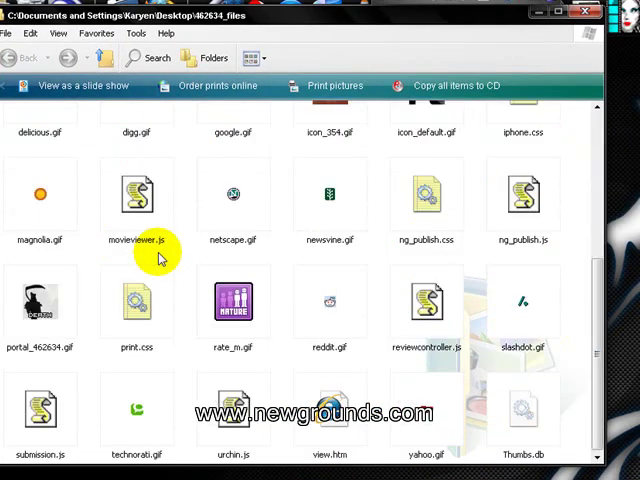
{"action": "mouse_move", "coordinate": [480, 370]}
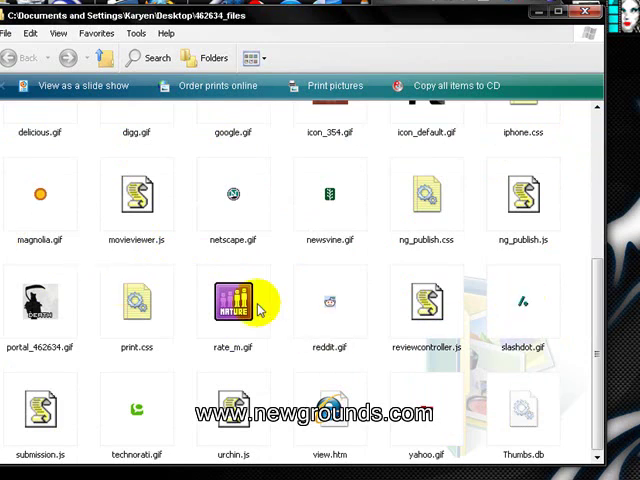
{"action": "mouse_move", "coordinate": [478, 323]}
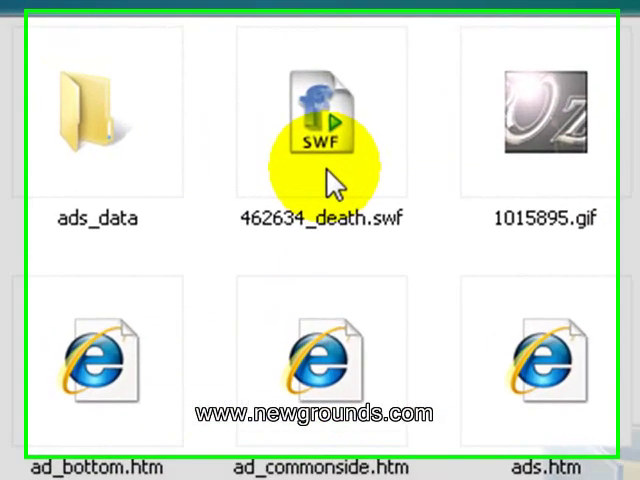
{"action": "left_click", "coordinate": [327, 120]}
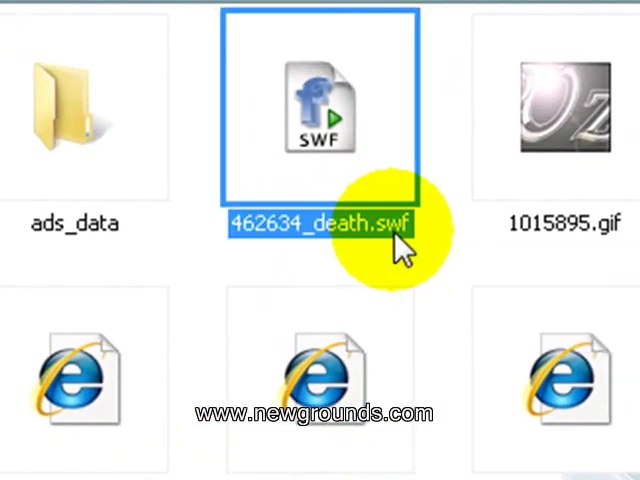
{"action": "mouse_move", "coordinate": [293, 188]}
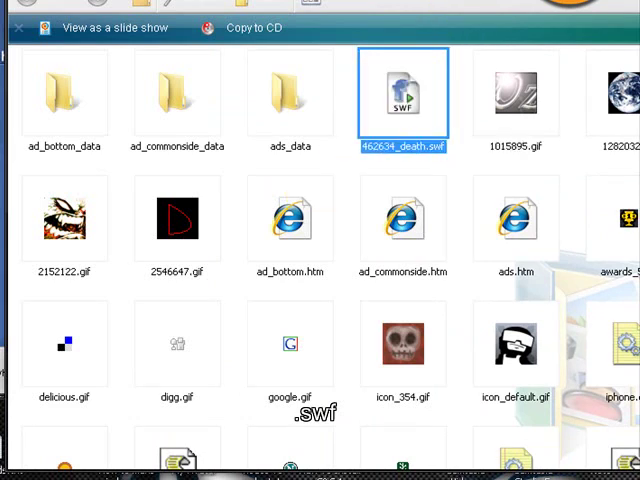
Play 462634_death.swf in SWF.max, then close the player window
{"action": "double_click", "coordinate": [403, 95]}
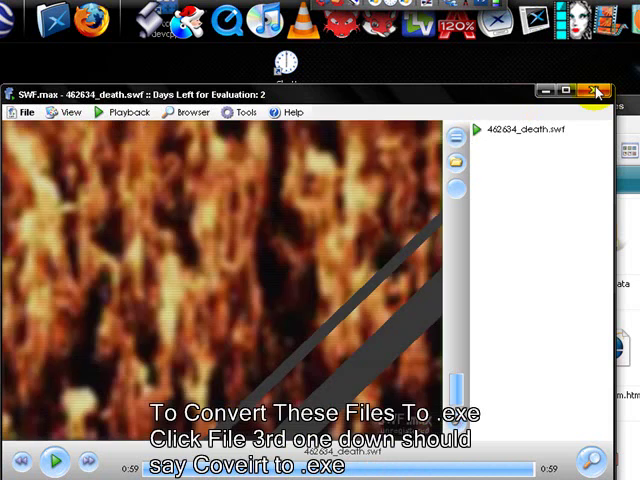
{"action": "left_click", "coordinate": [596, 90]}
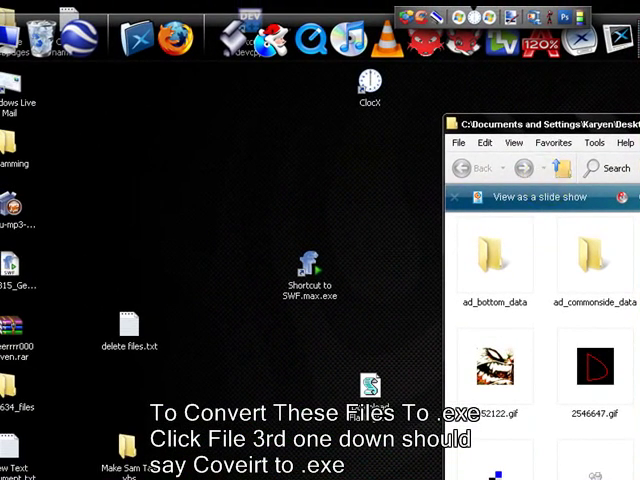
{"action": "left_click", "coordinate": [313, 275]}
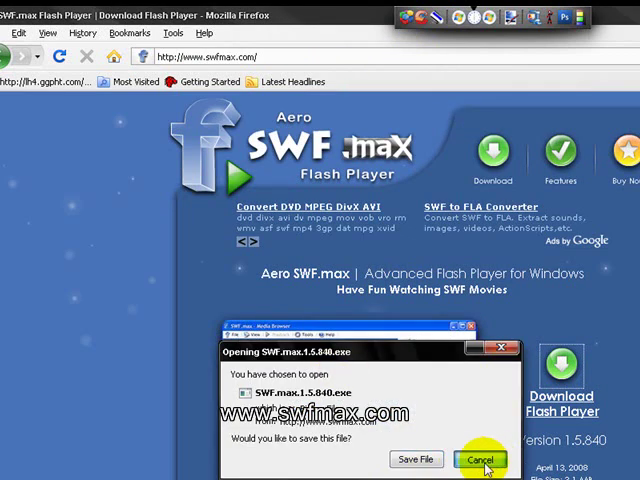
{"action": "mouse_move", "coordinate": [447, 351]}
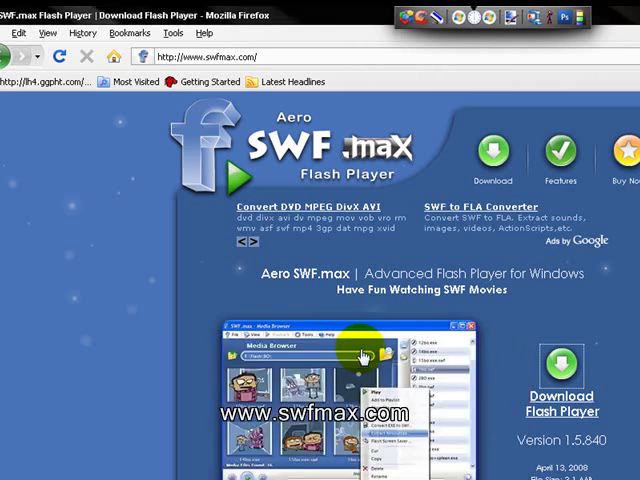
Scroll down and back up the SWF.max website to read its feature list
{"action": "scroll", "scroll_direction": "down", "scroll_amount": 3}
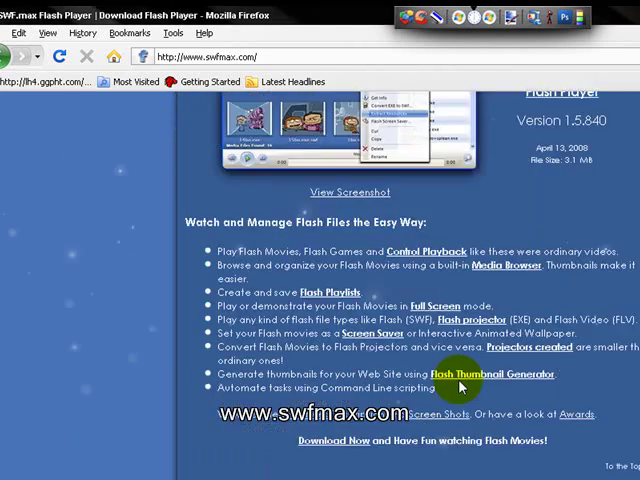
{"action": "mouse_move", "coordinate": [590, 438]}
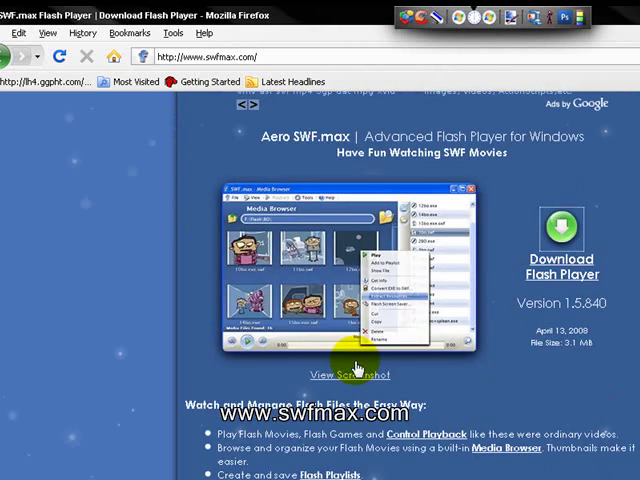
{"action": "scroll", "scroll_direction": "up", "scroll_amount": 3}
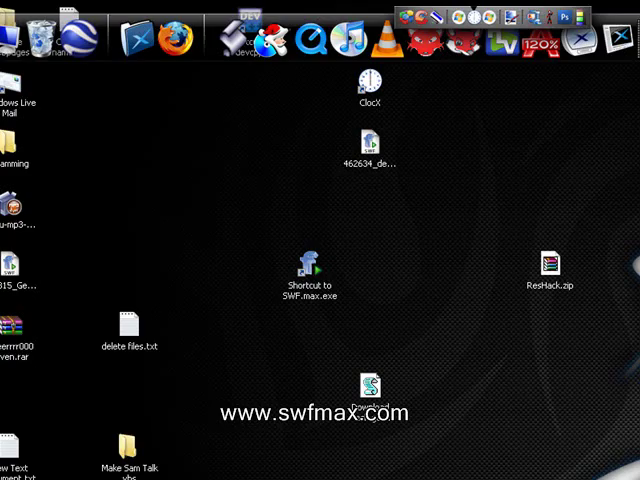
{"action": "mouse_move", "coordinate": [256, 472]}
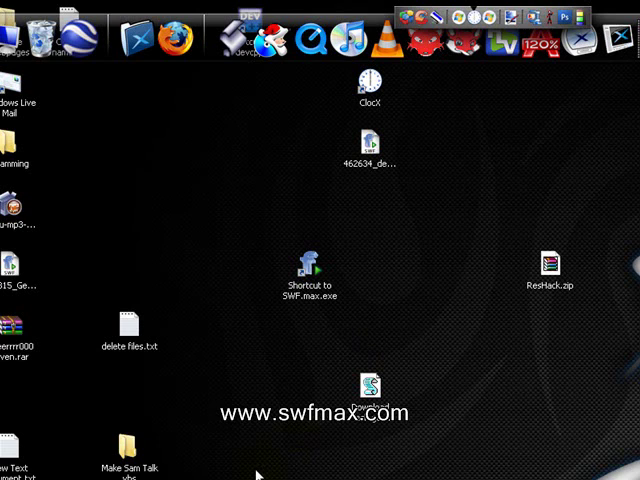